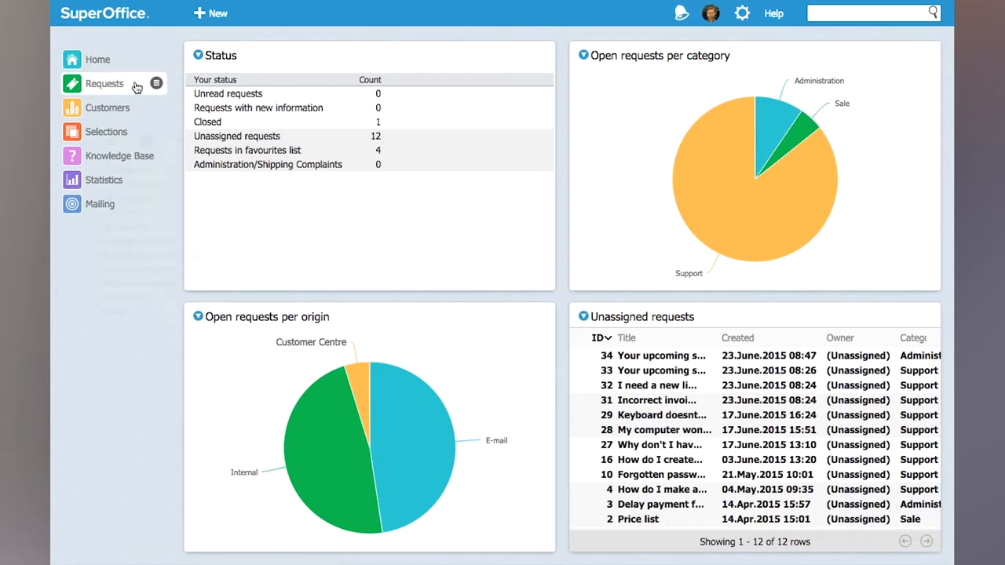
# Open the Requests menu in the left navigation to show the request options
pyautogui.click(157, 83)
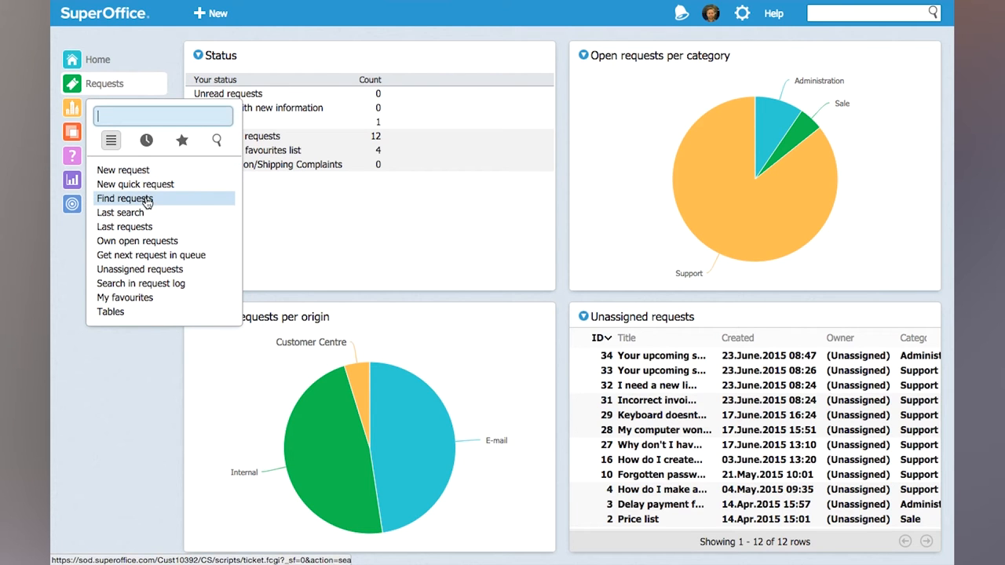